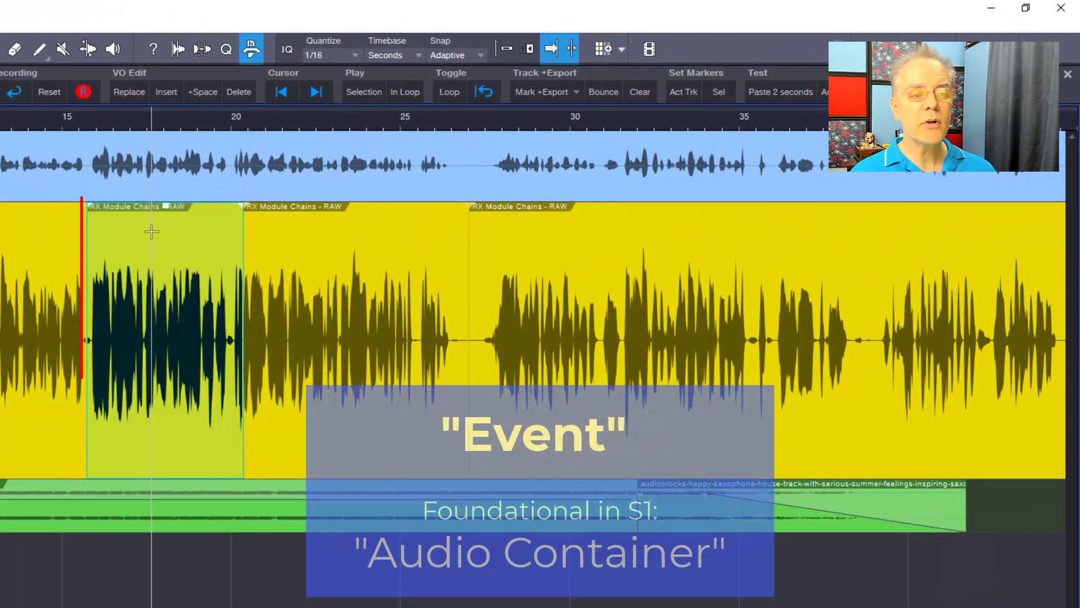
# Select the 16–21 second voice event and pull its volume handle down to about -9.5 dB
pyautogui.click(165, 338)
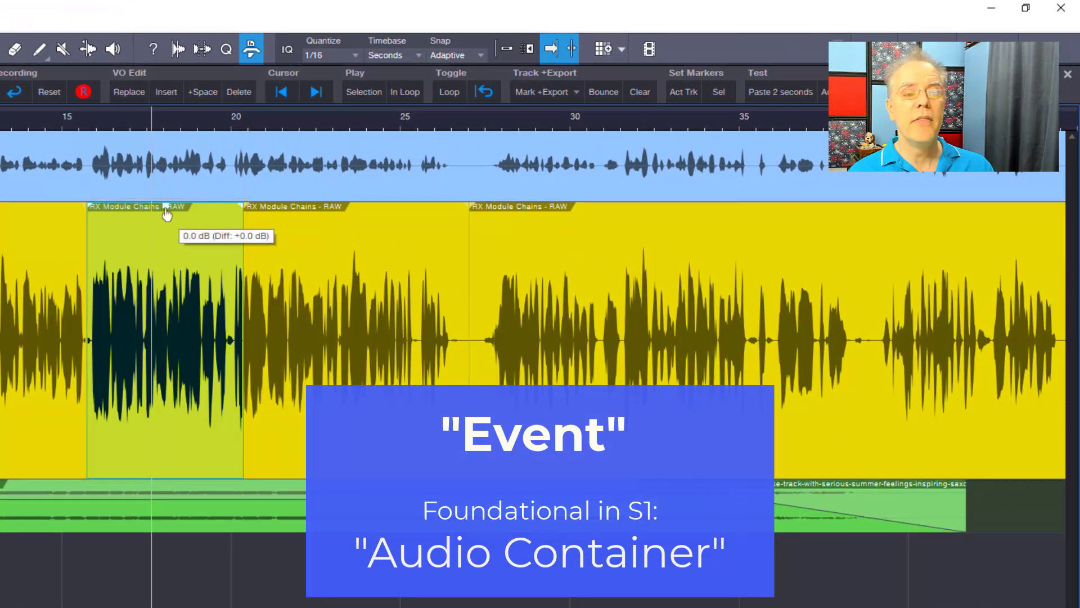
pyautogui.moveTo(165, 214); pyautogui.dragTo(165, 270)
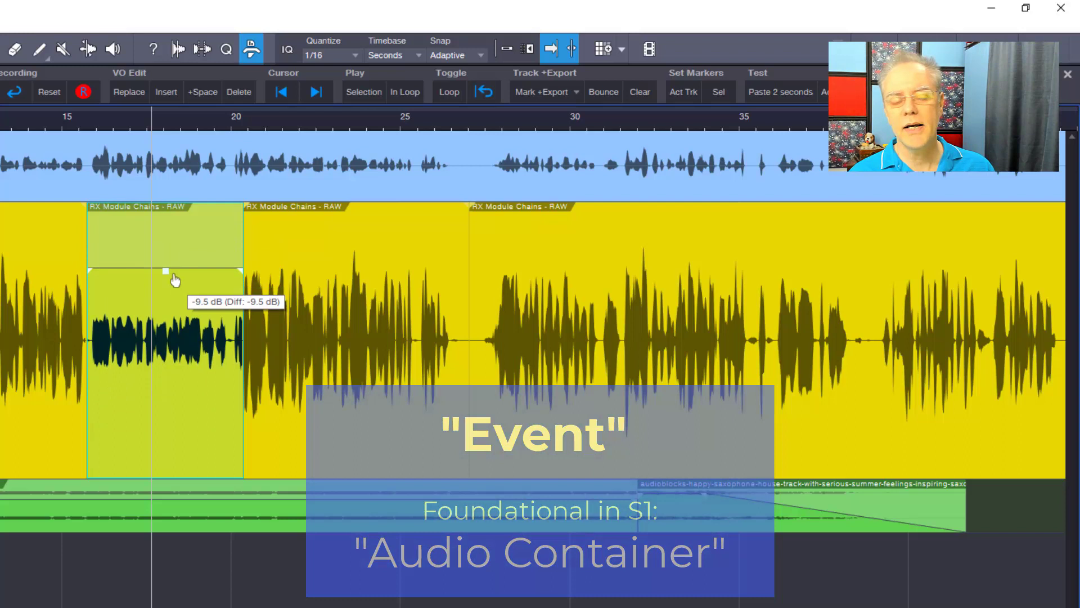
pyautogui.moveTo(163, 270); pyautogui.dragTo(163, 239)
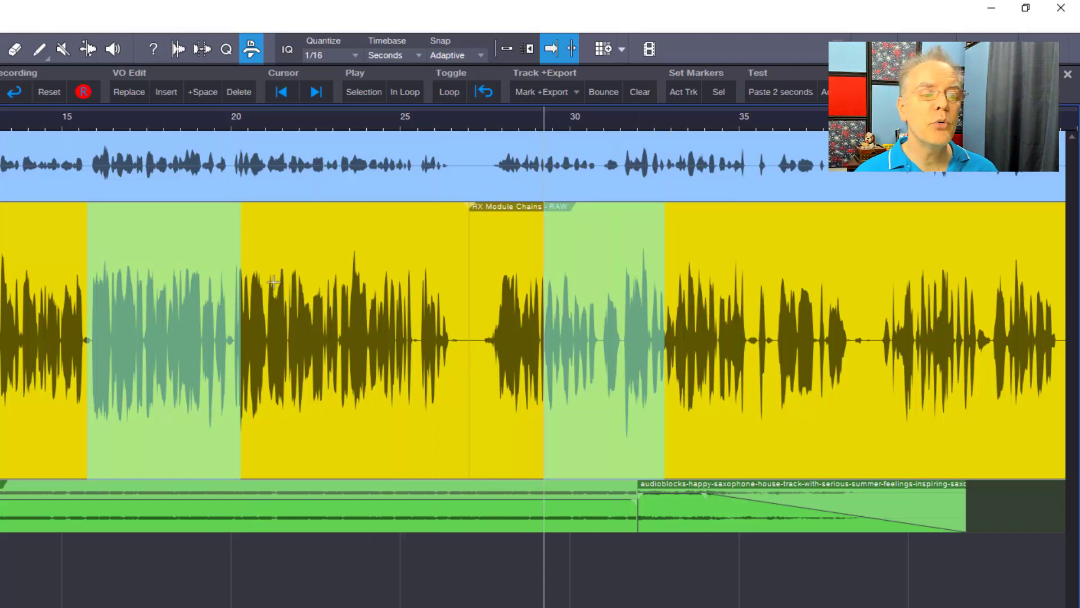
pyautogui.moveTo(658, 268)
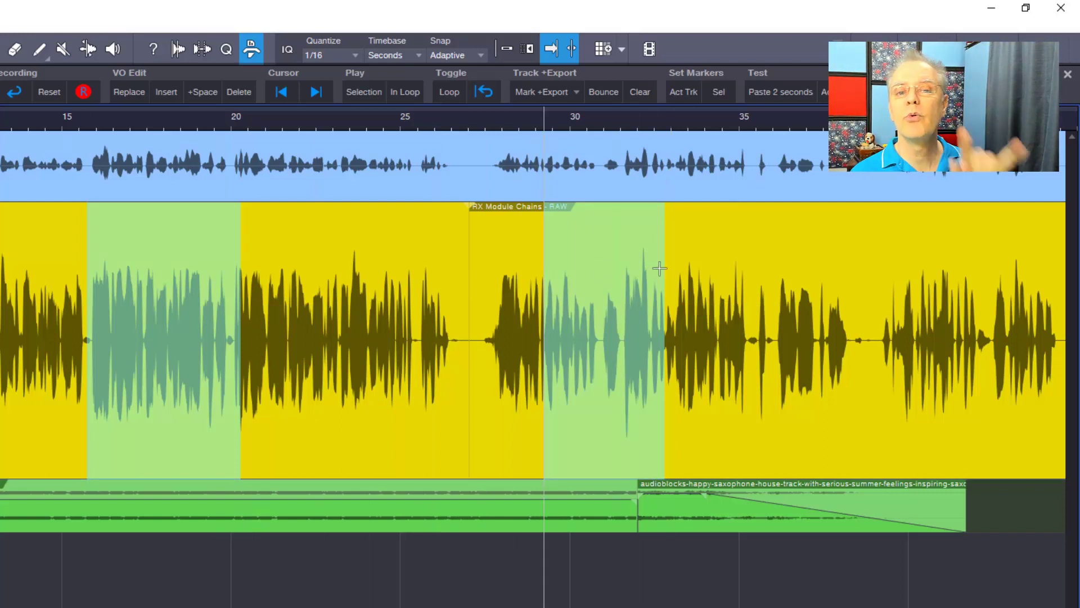
pyautogui.moveTo(598, 236)
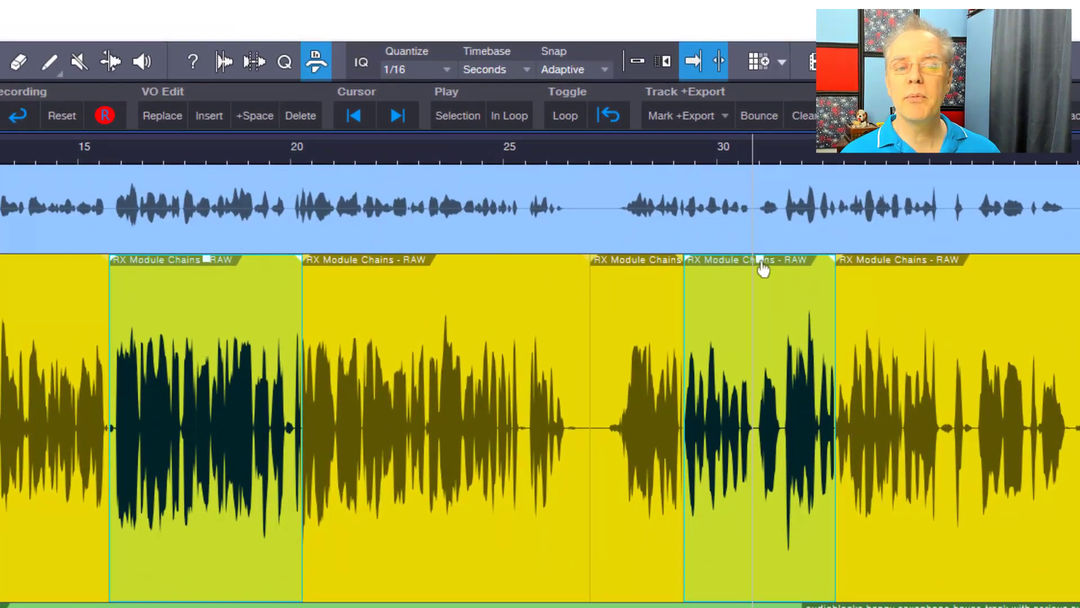
# Double-click the two marked voice ranges to turn them into separate events
pyautogui.doubleClick(757, 338)
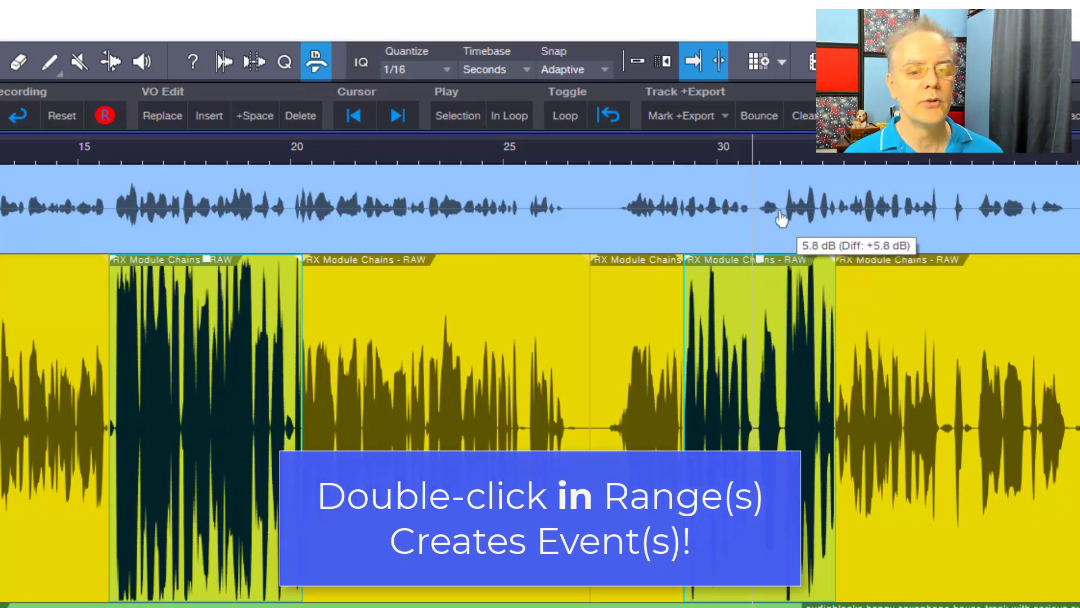
pyautogui.doubleClick(509, 379)
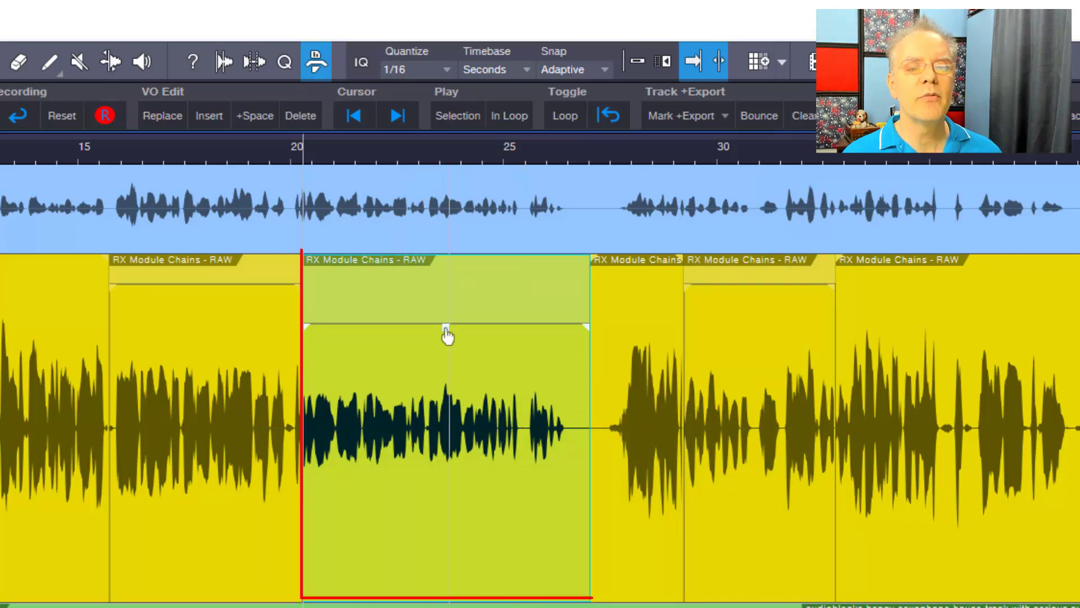
# Select the voice event spanning about 20 to 27 seconds
pyautogui.click(447, 333)
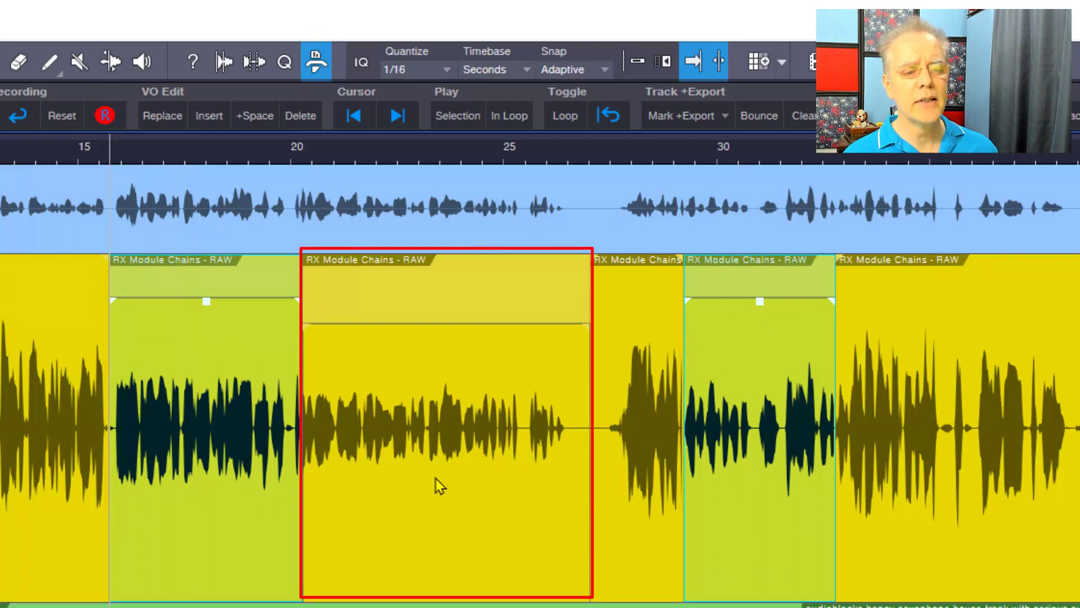
pyautogui.moveTo(477, 518)
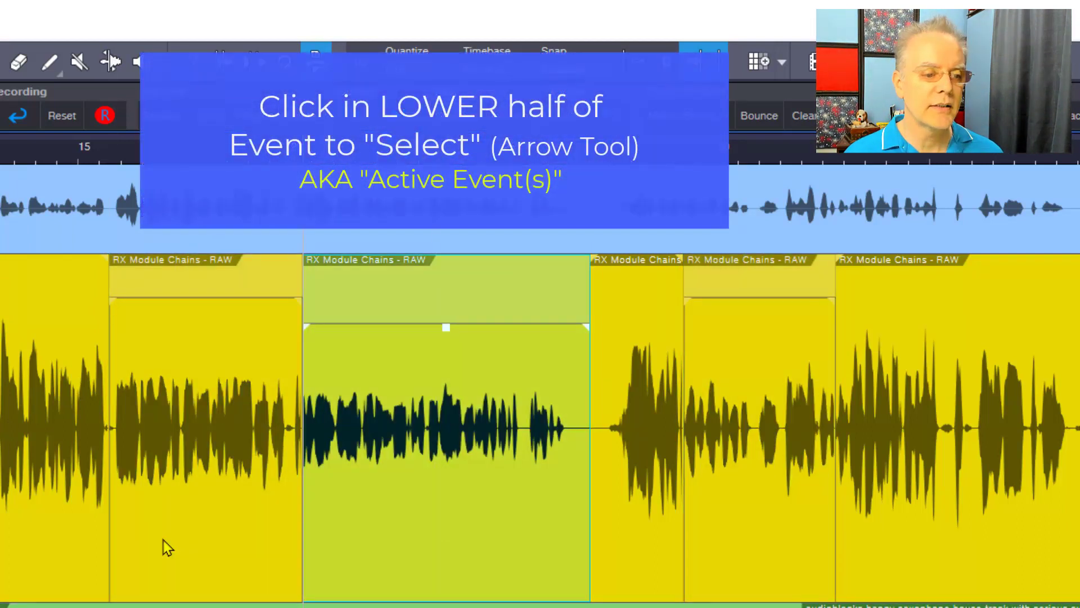
pyautogui.click(741, 519)
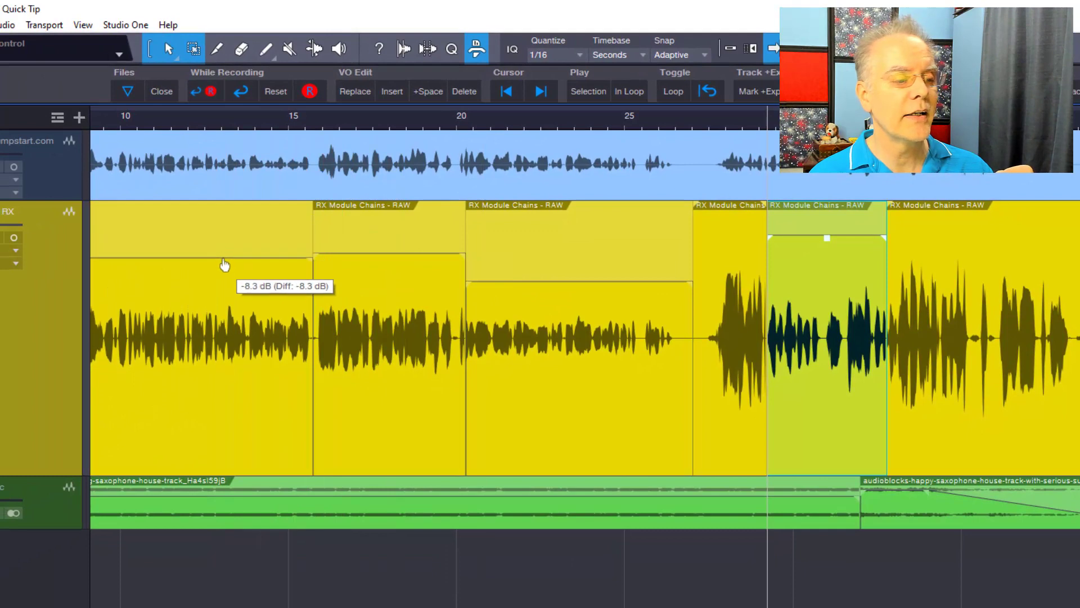
# Drag the opening 10–16 second event's volume handle down to about -8.3 dB
pyautogui.moveTo(224, 264); pyautogui.dragTo(229, 209)
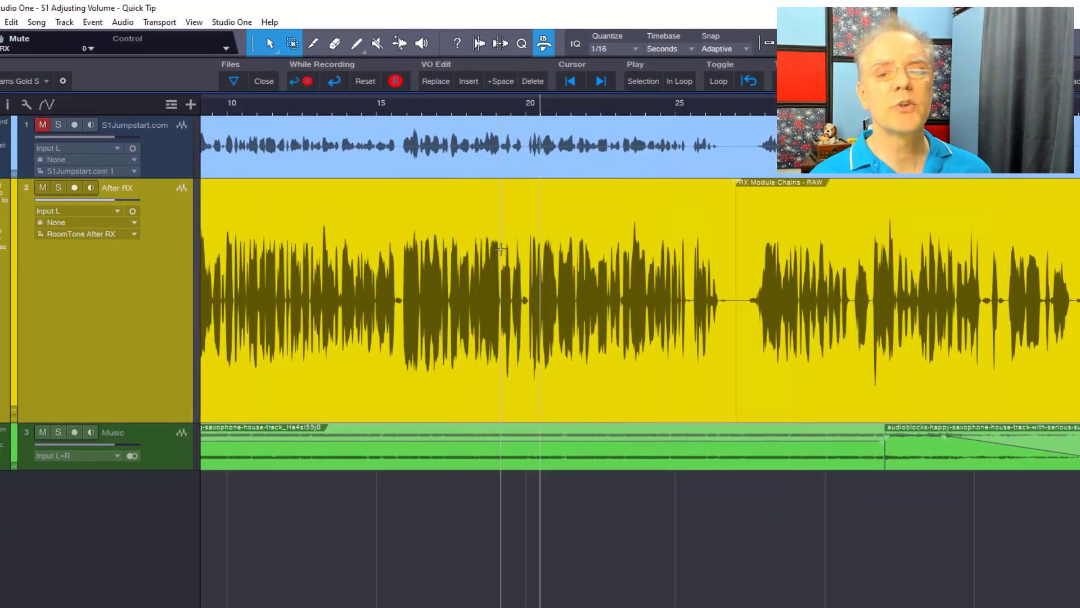
pyautogui.moveTo(10, 285)
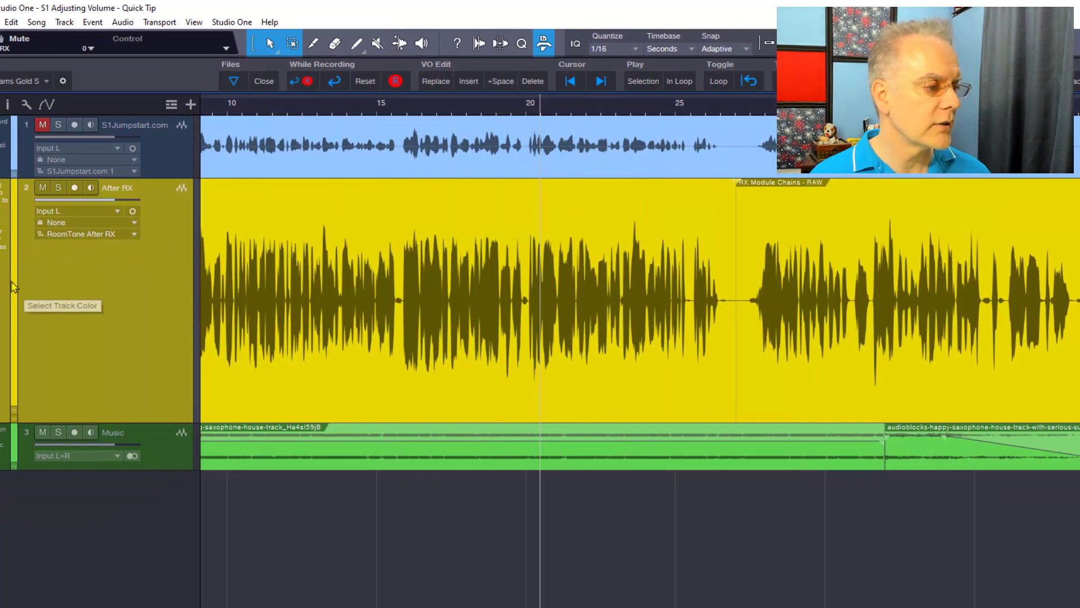